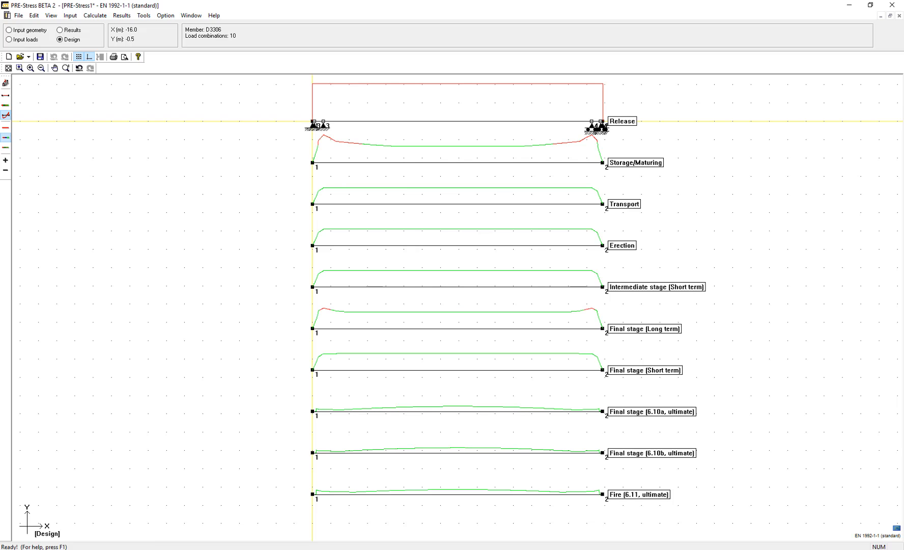
mouse_move(163, 206)
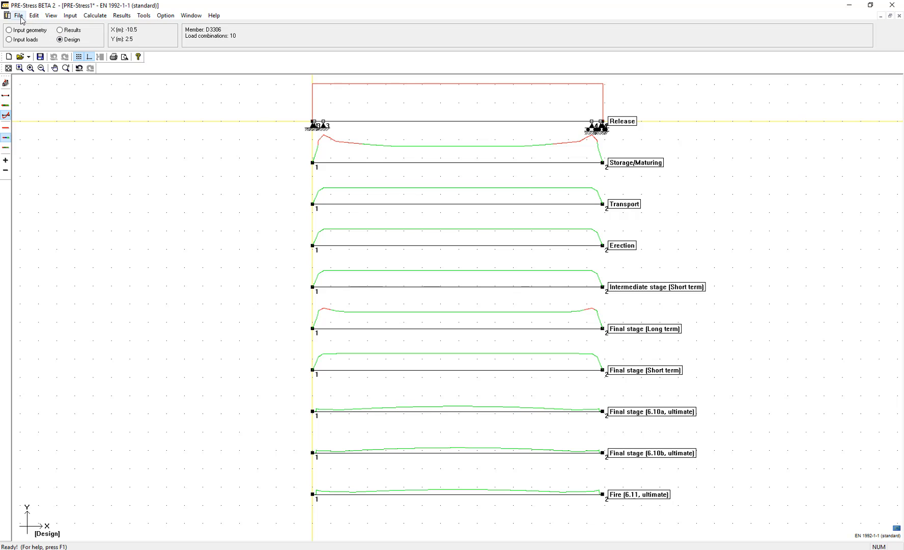
Step: Choose Preview & Print from the File menu to preview the report
left_click(21, 16)
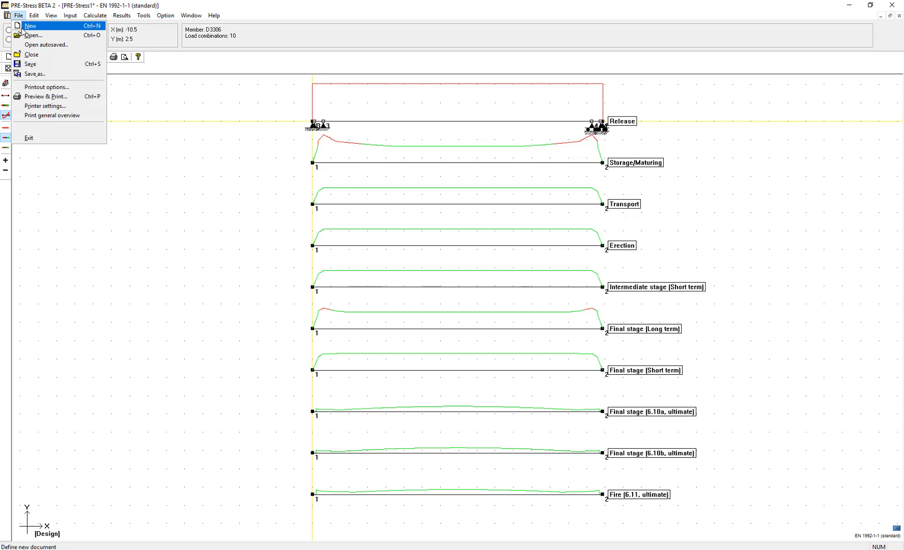
mouse_move(46, 96)
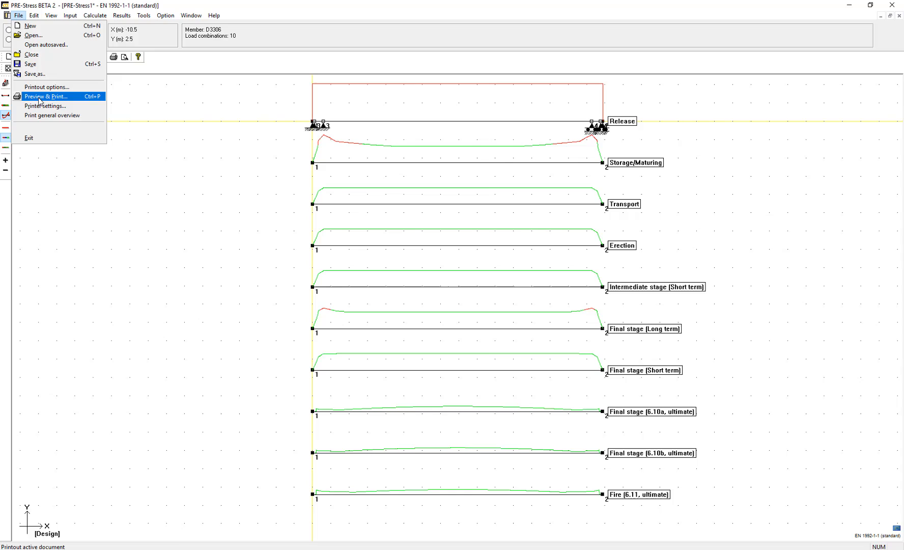
left_click(45, 96)
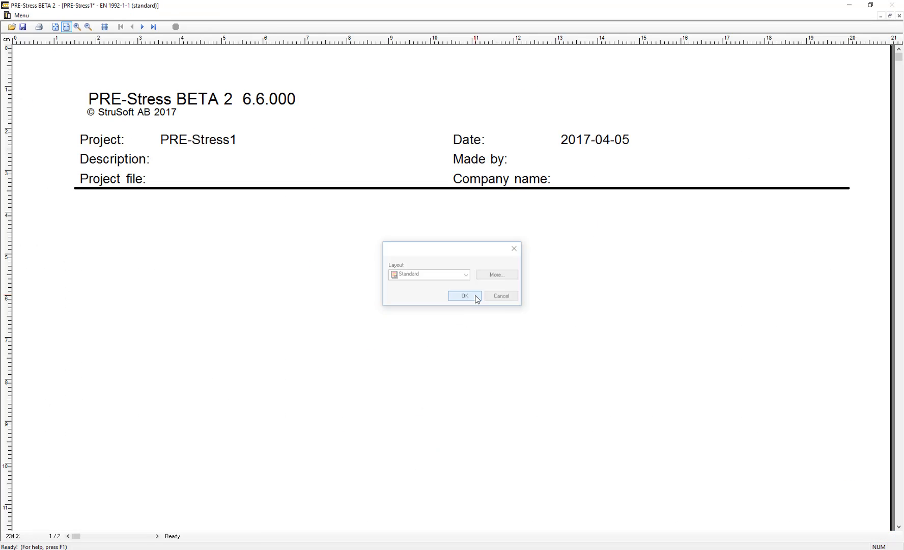
Step: Accept the standard layout and the per-section fire print settings
left_click(464, 296)
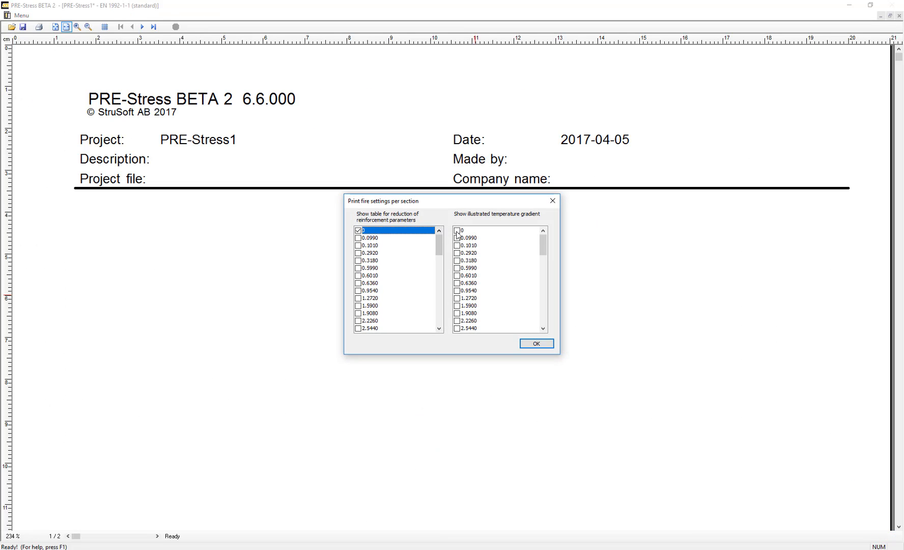
left_click(537, 343)
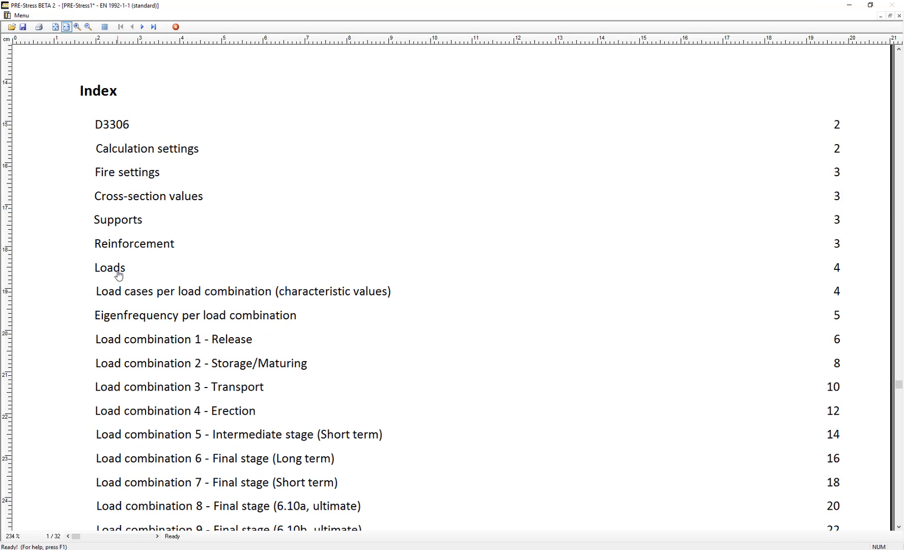
mouse_move(880, 313)
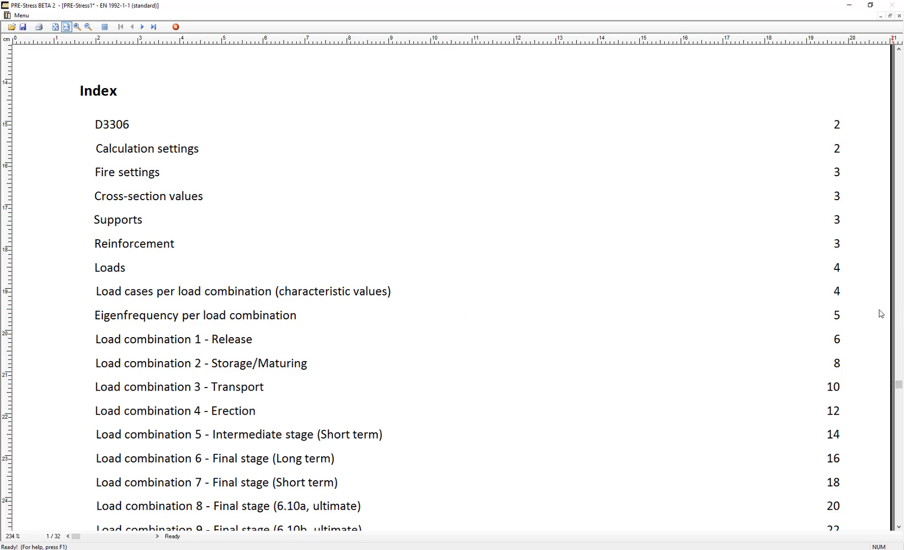
Step: Zoom out and advance the preview to page 2, member D3306 input data
left_click(90, 26)
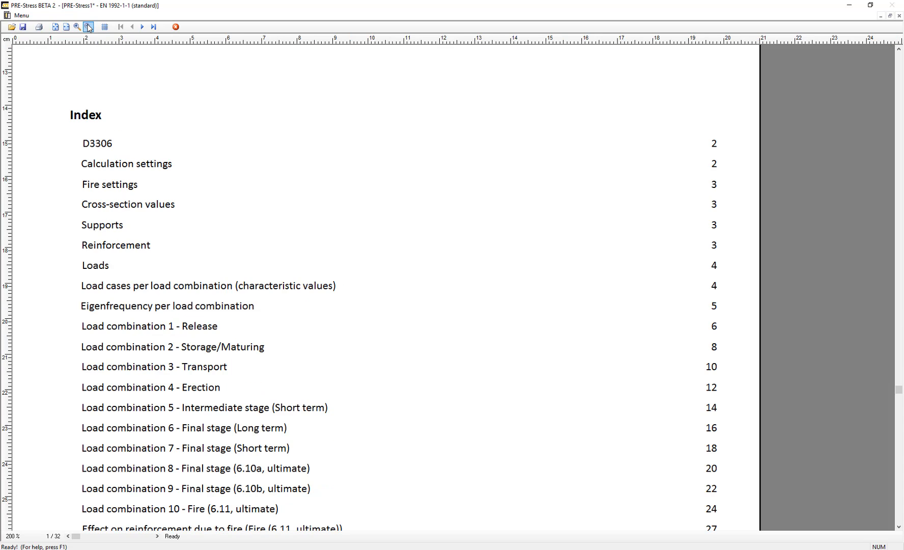
left_click(143, 26)
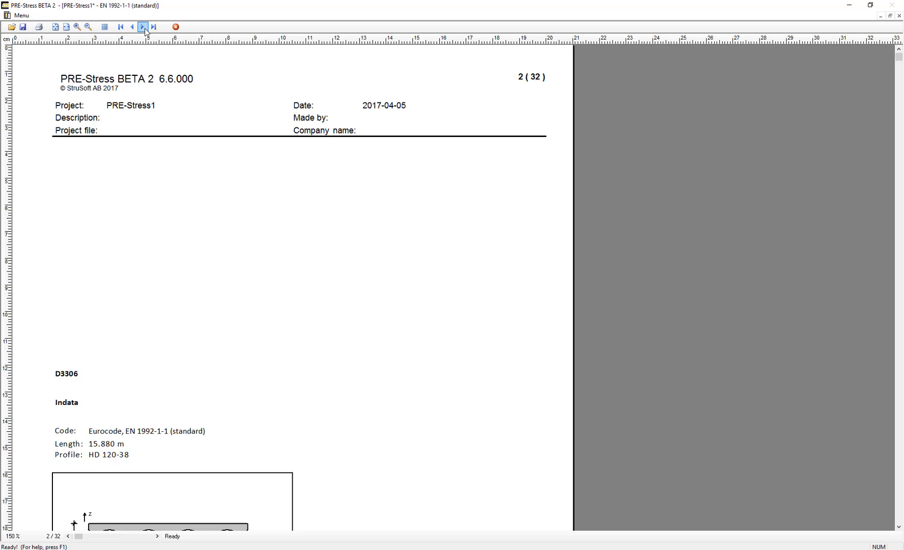
Step: Page forward to page 5, the eigenfrequency per load combination table
left_click(144, 26)
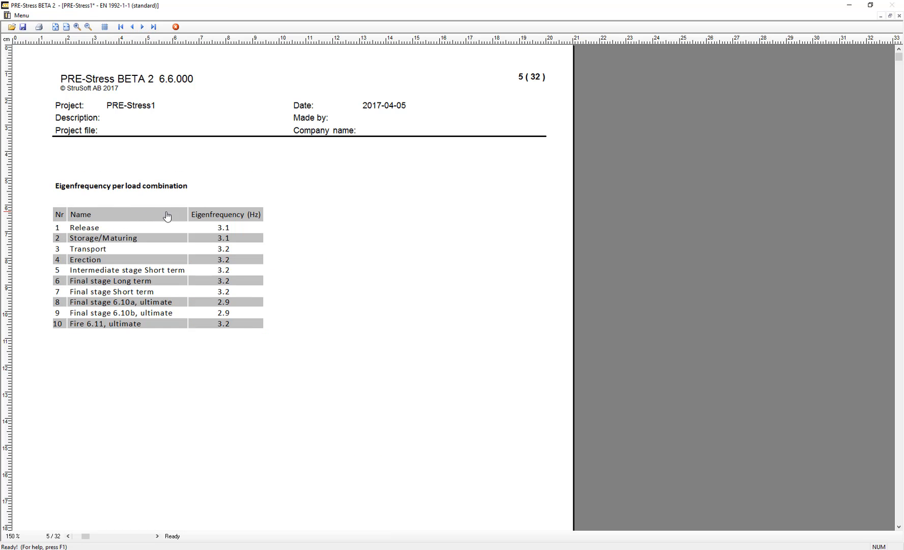
mouse_move(231, 226)
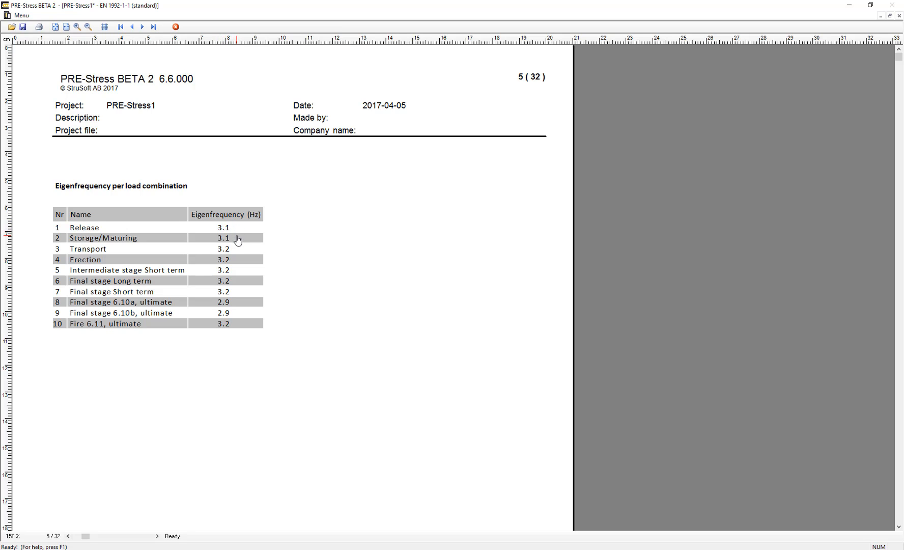
mouse_move(144, 218)
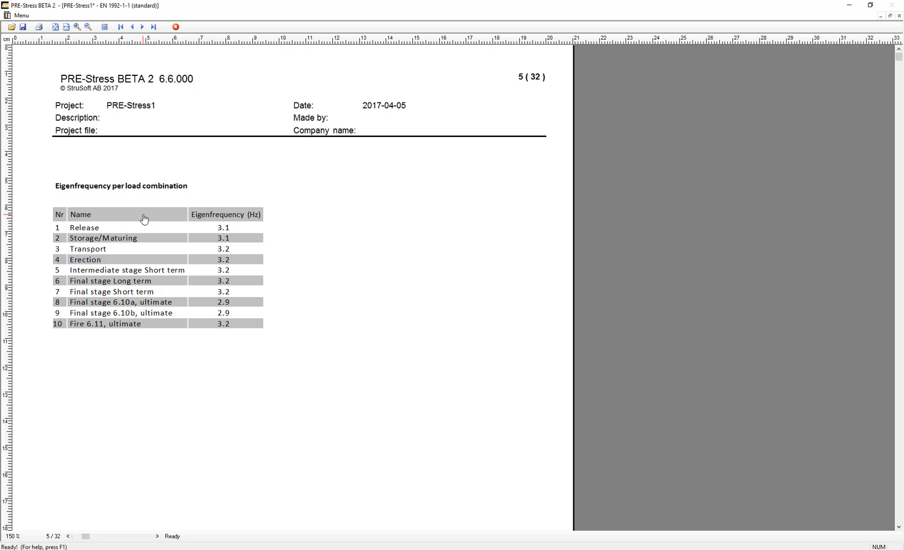
mouse_move(228, 282)
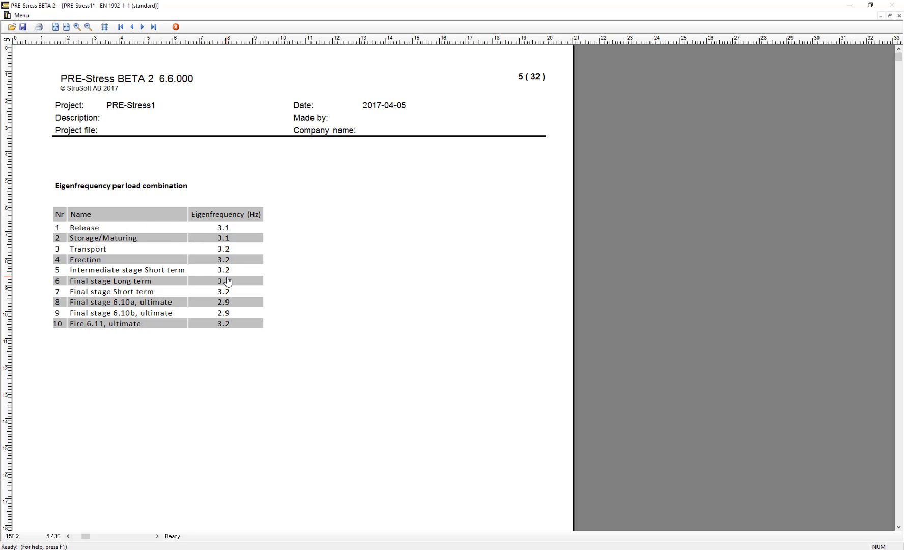
mouse_move(239, 271)
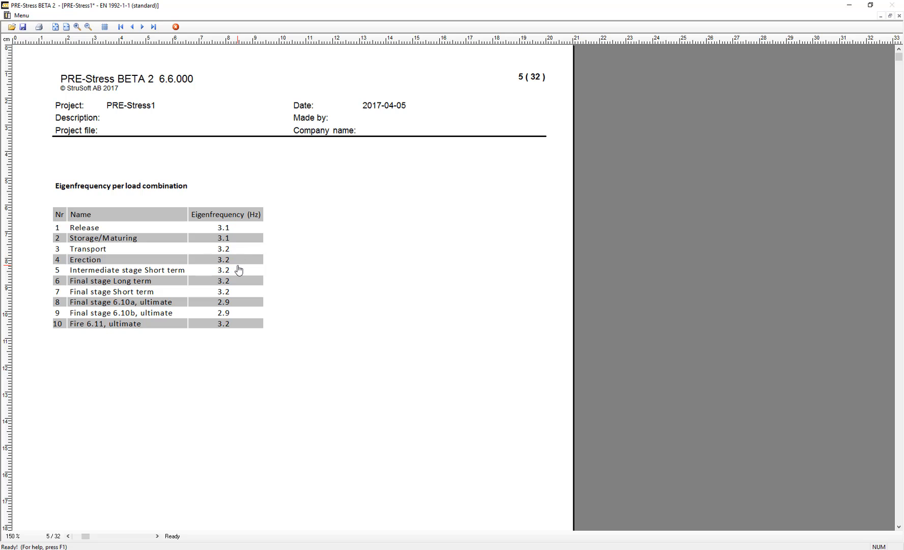